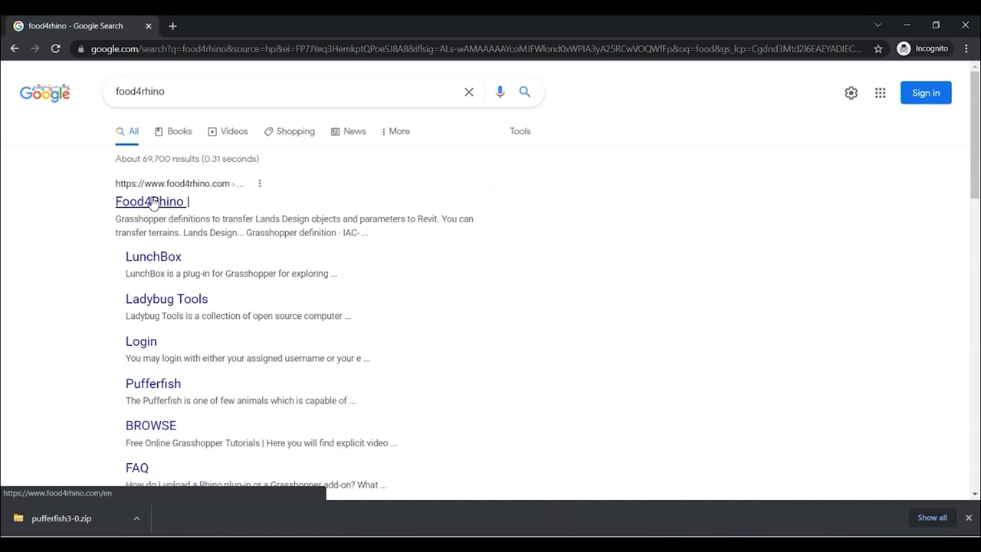
Follow the Food4Rhino result to reach the Anemone plugin page.
left_click(150, 201)
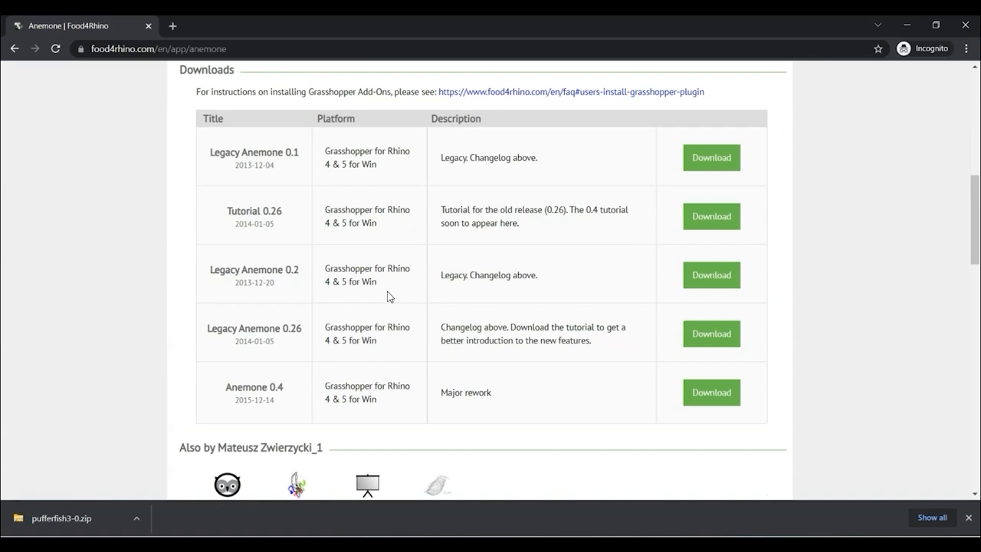
Scroll the Anemone page to find the Anemone 0.4 entry in the downloads list.
scroll("up", 3)
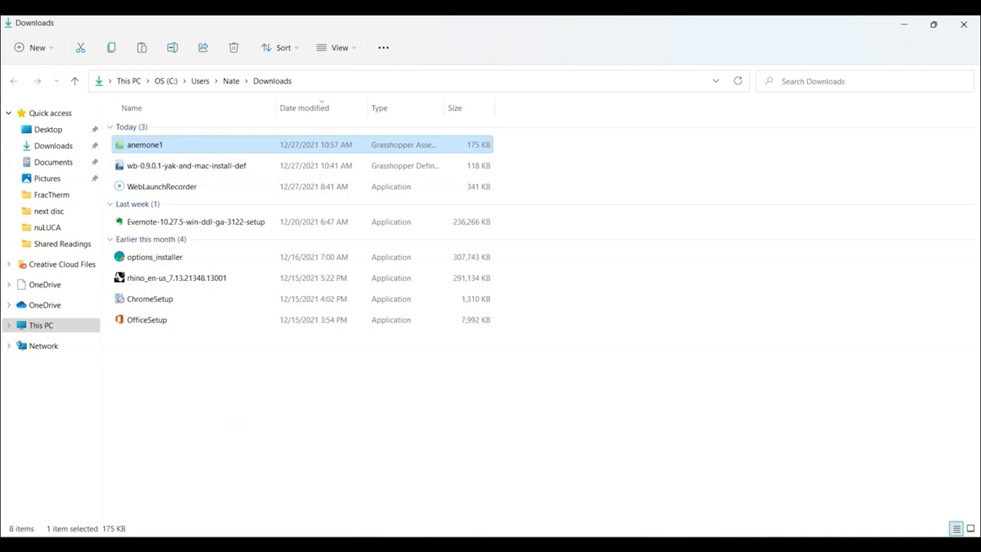
Bring up the context menu for the downloaded anemone1 file in Downloads.
right_click(144, 170)
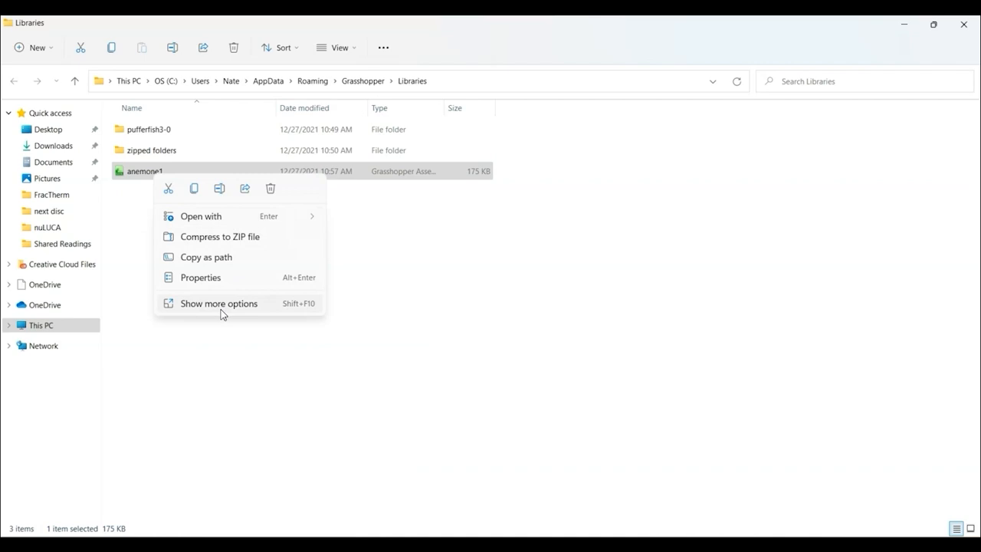